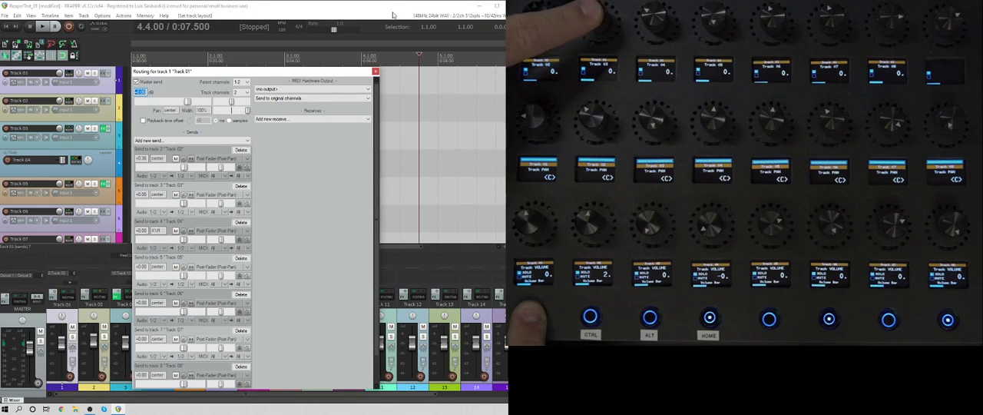
Step: Open Track 04's DMG Equilibrium EQ and drag its 2.5 kHz band into a cut
{"action": "left_click", "coordinate": [386, 70]}
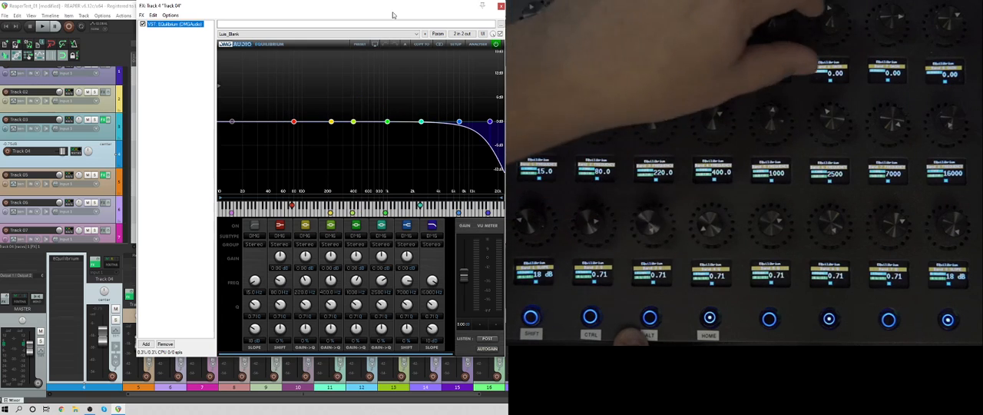
{"action": "left_click_drag", "start_coordinate": [420, 121], "coordinate": [421, 138]}
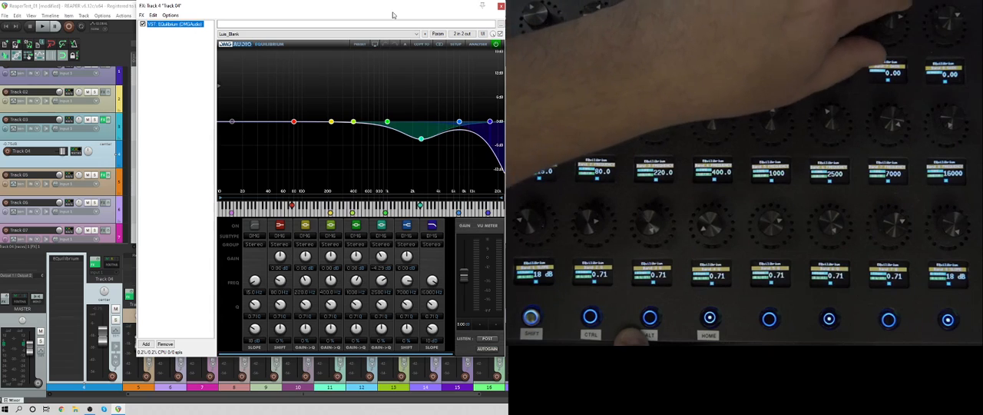